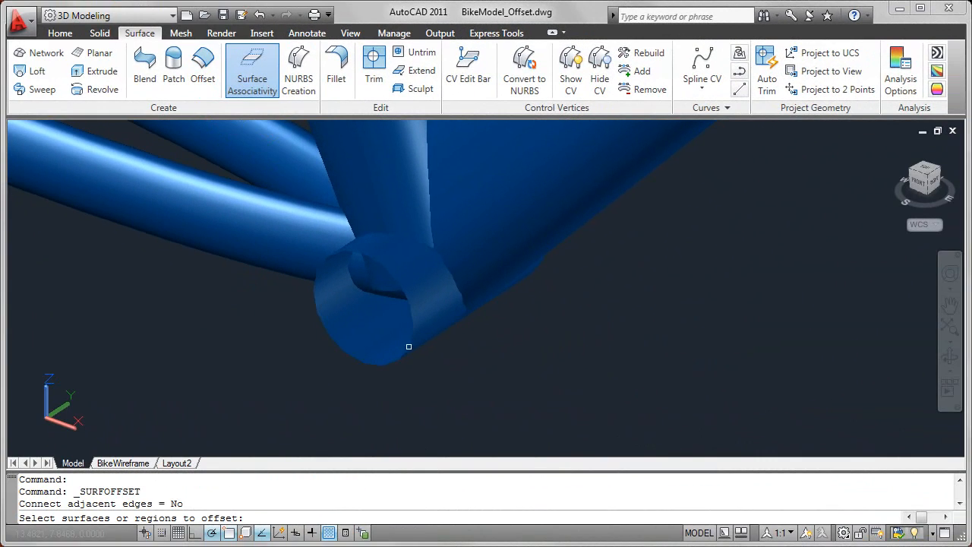
# - Pick the bottom bracket shell surface as the object to offset by 0.4
pyautogui.click(409, 346)
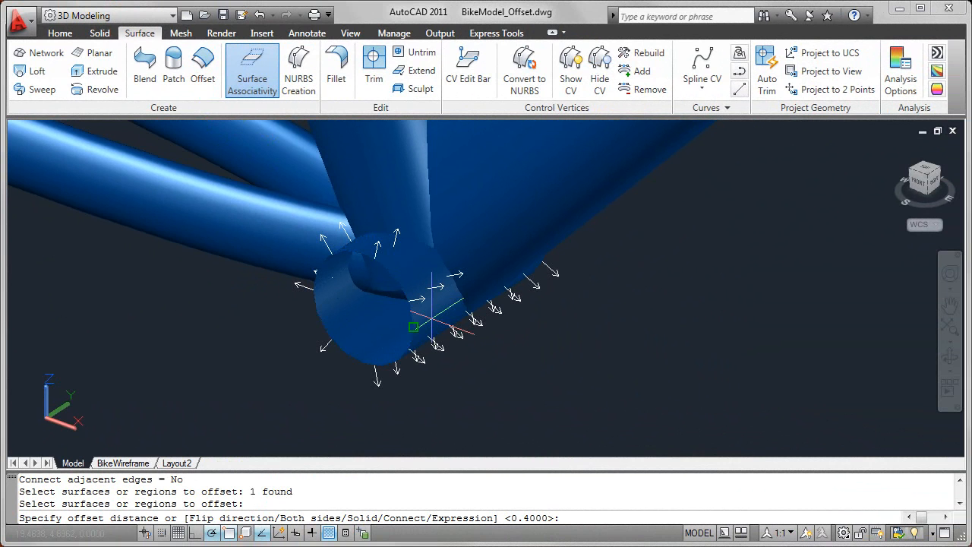
pyautogui.moveTo(443, 322)
pyautogui.write('.4')
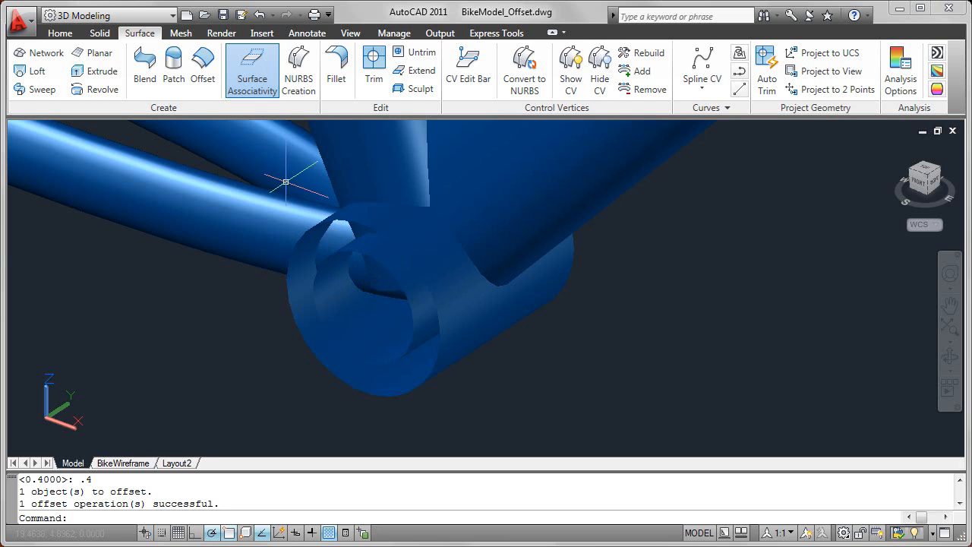
pyautogui.moveTo(259, 137)
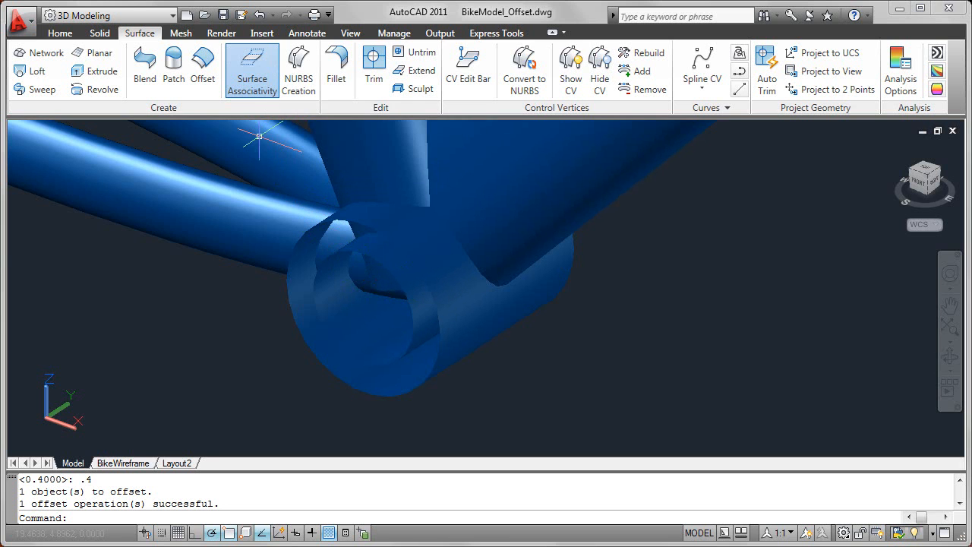
pyautogui.moveTo(266, 183)
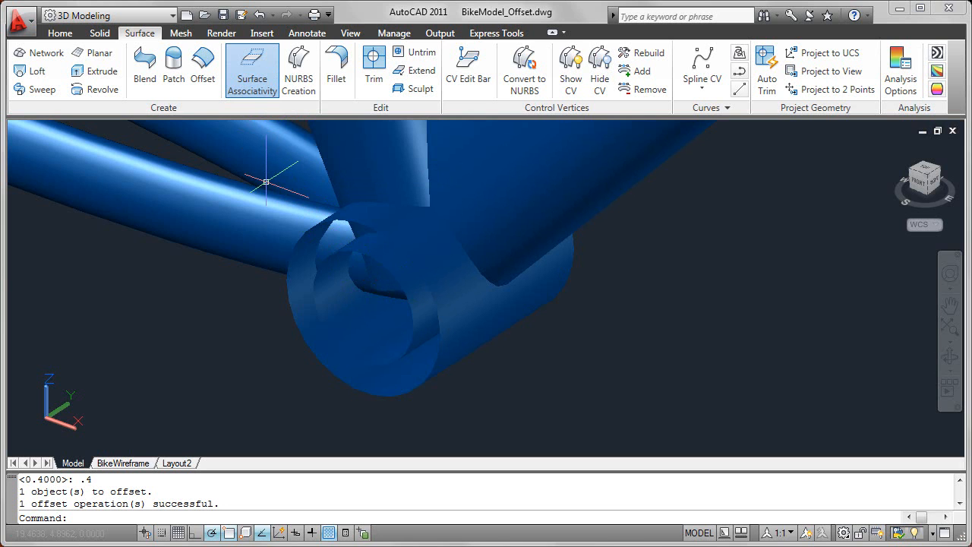
pyautogui.moveTo(432, 383)
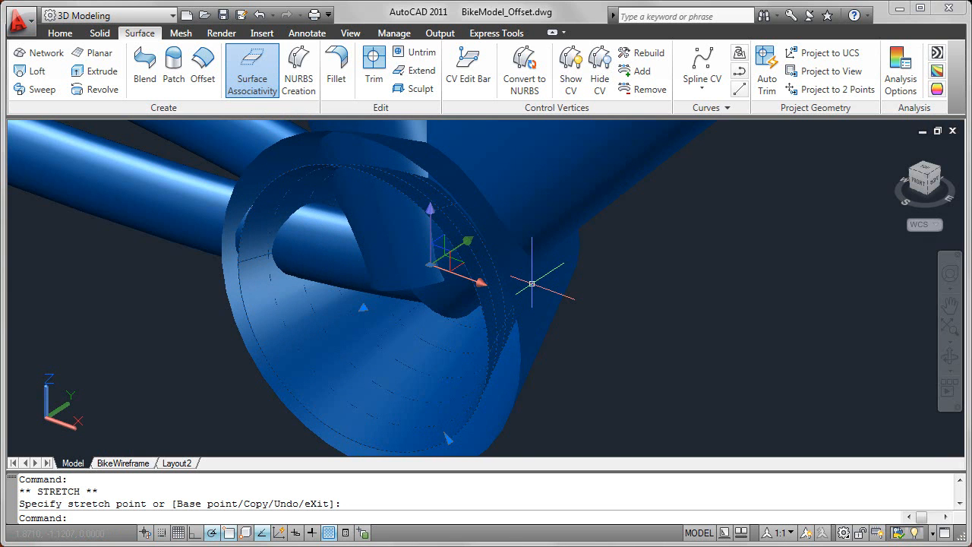
# - Cancel the trial grip stretch, orbit to the chainstay tubes and begin another surface offset
pyautogui.press('Escape')
pyautogui.write('u')
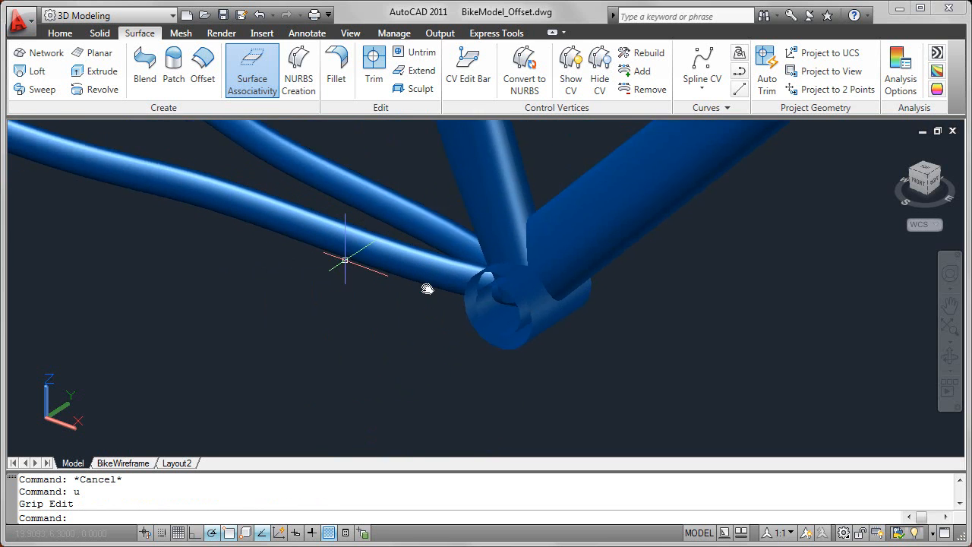
pyautogui.moveTo(426, 288); pyautogui.dragTo(297, 212)
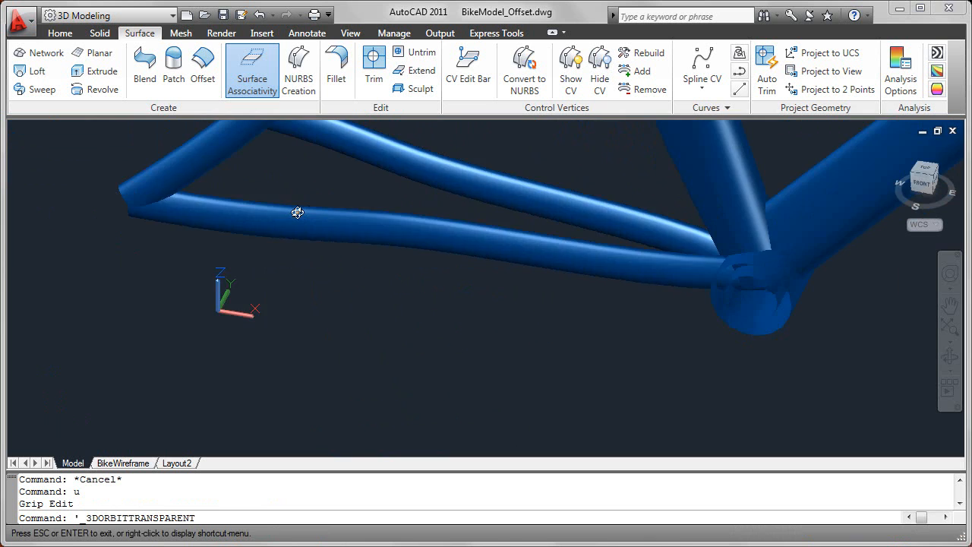
pyautogui.moveTo(298, 213); pyautogui.dragTo(378, 197)
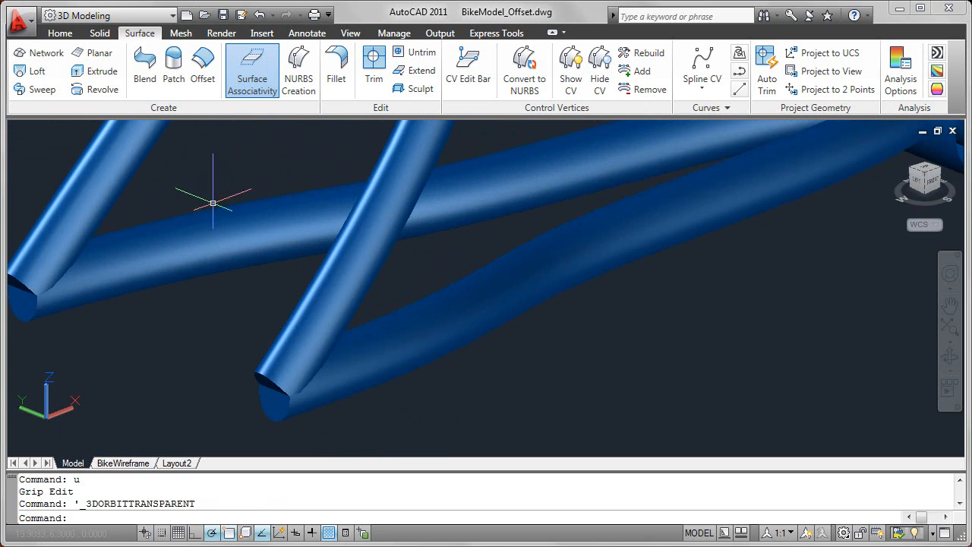
pyautogui.click(202, 61)
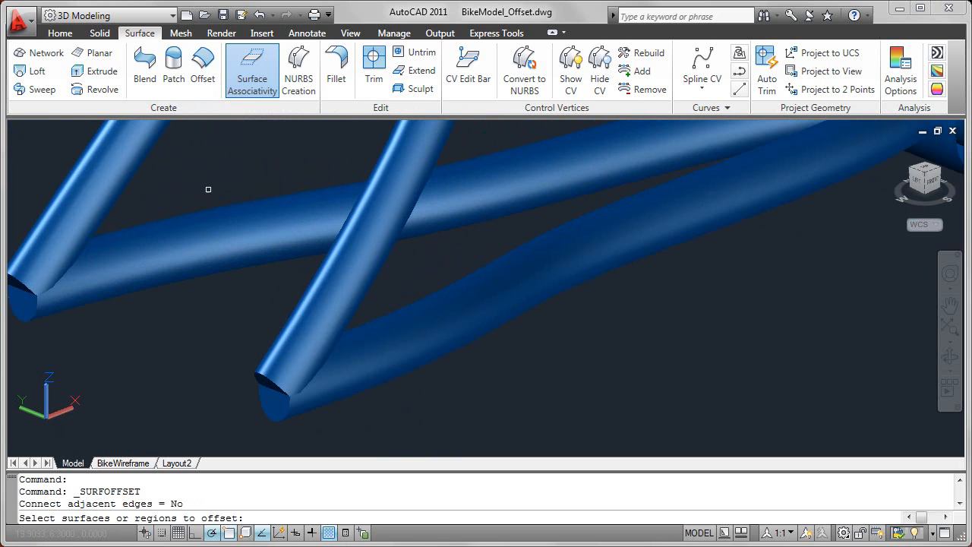
pyautogui.moveTo(383, 343)
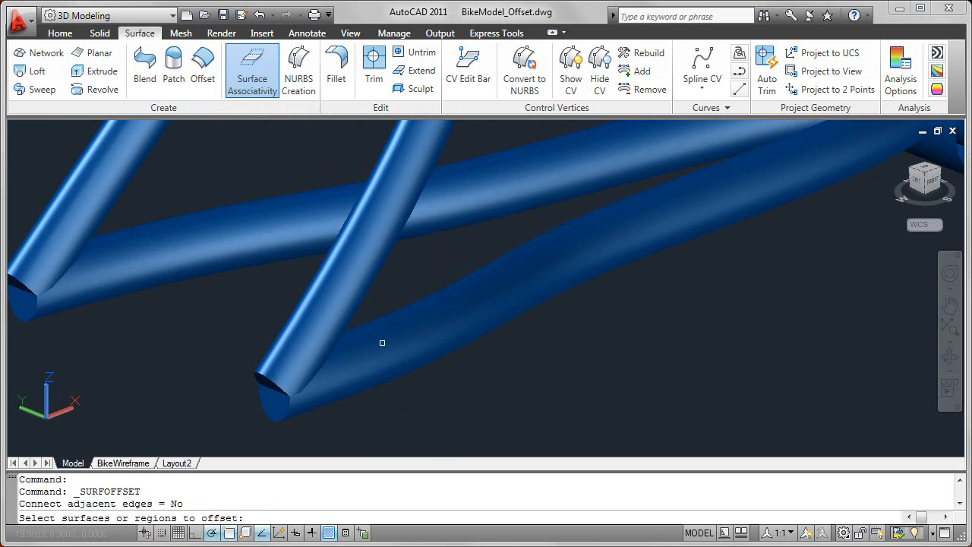
# - Offset the lower chainstay tube surface with its direction flipped via the context options
pyautogui.click(382, 343)
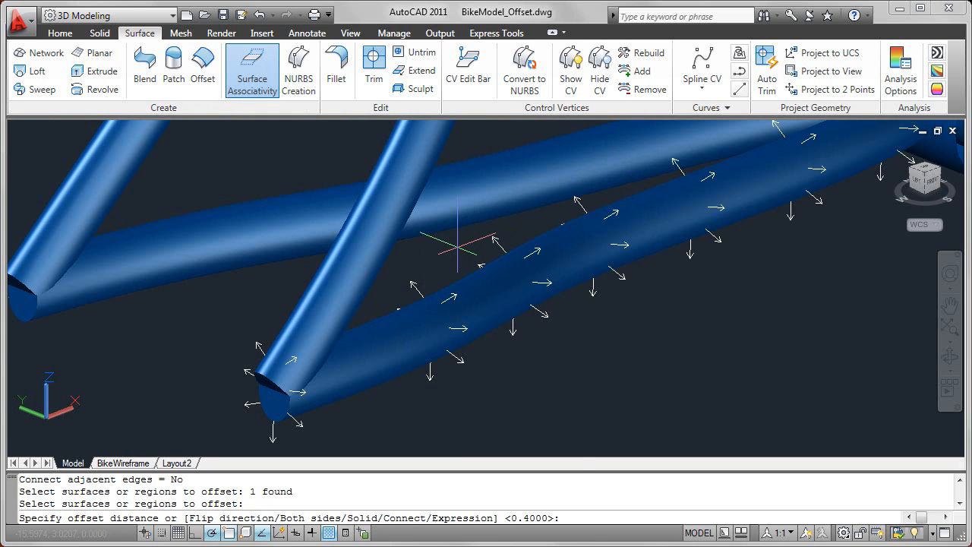
pyautogui.rightClick(459, 246)
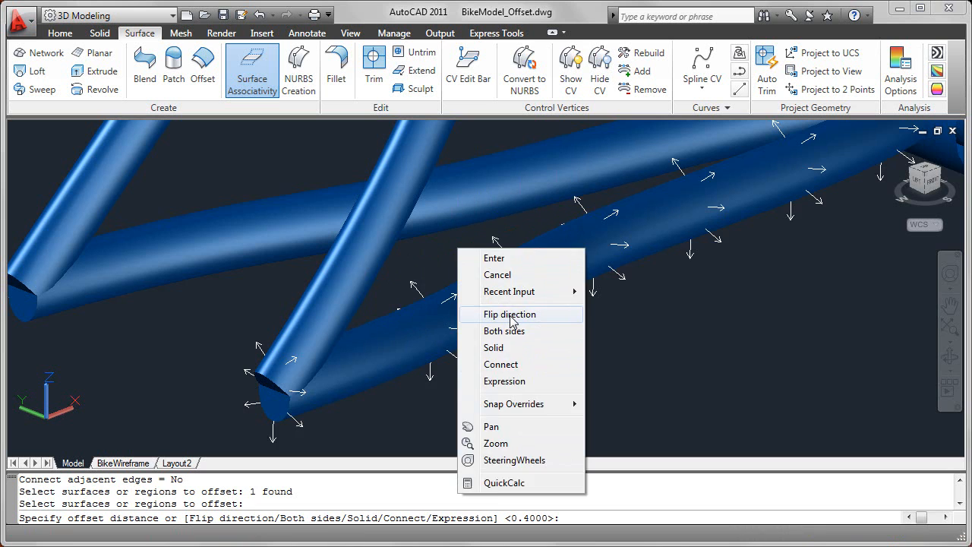
pyautogui.click(511, 313)
pyautogui.write('e')
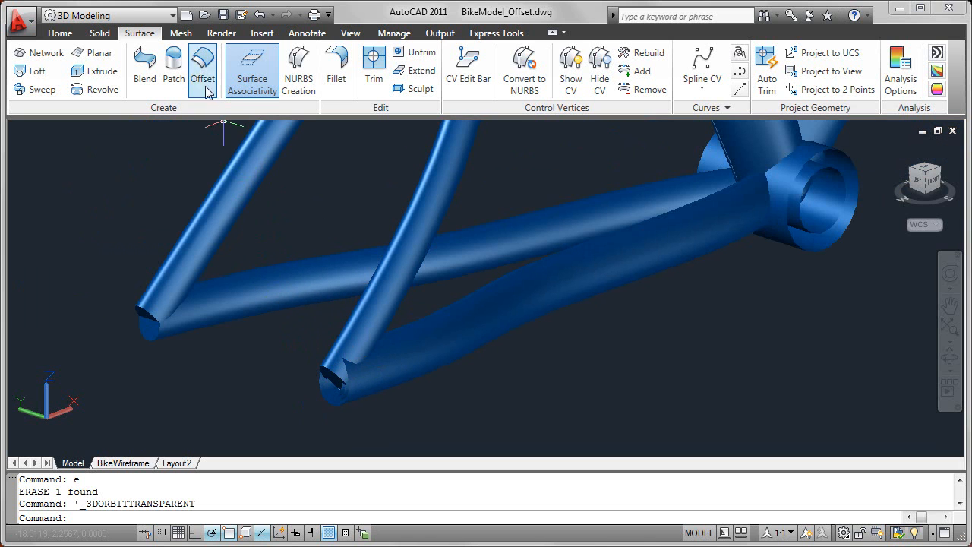
# - Offset the chainstay tube surface as a Solid with distance 0.5
pyautogui.click(203, 67)
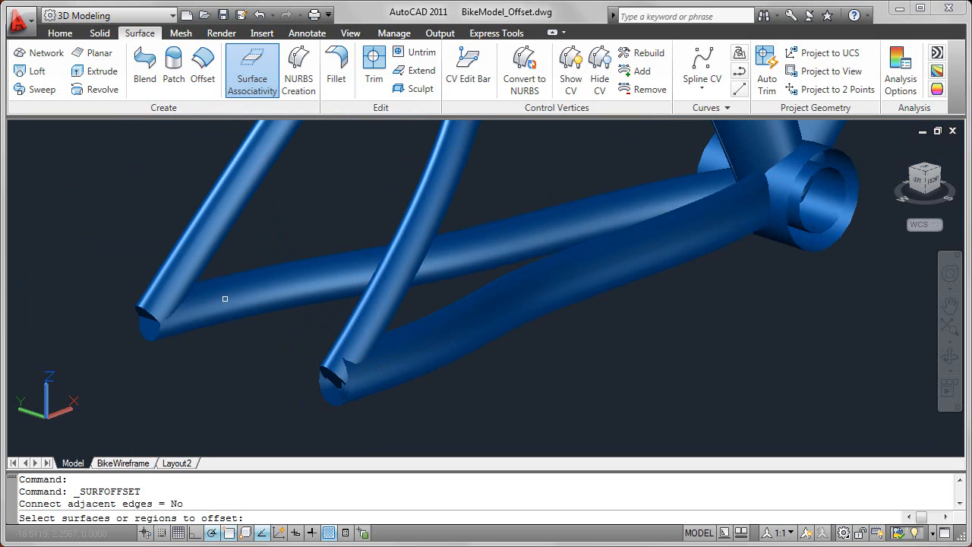
pyautogui.click(225, 298)
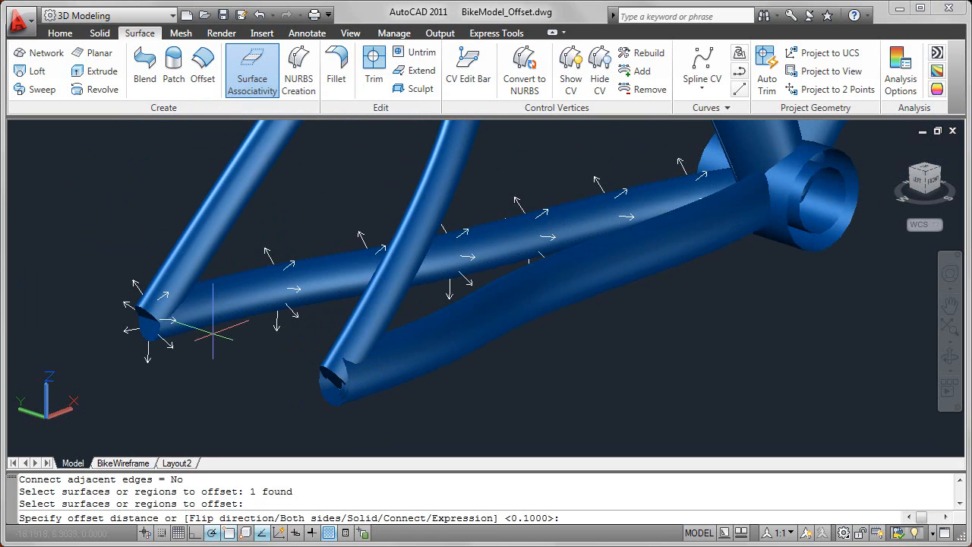
pyautogui.rightClick(216, 340)
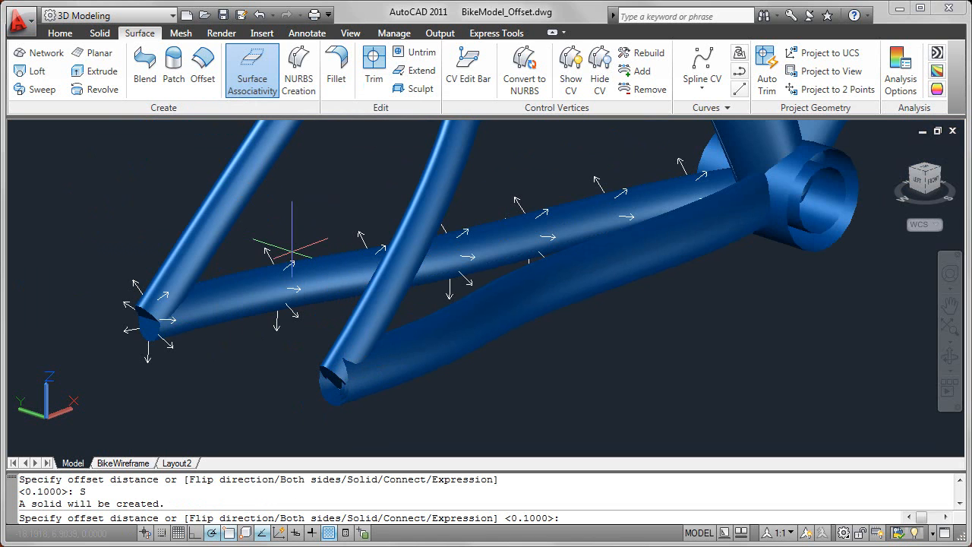
pyautogui.write('.5')
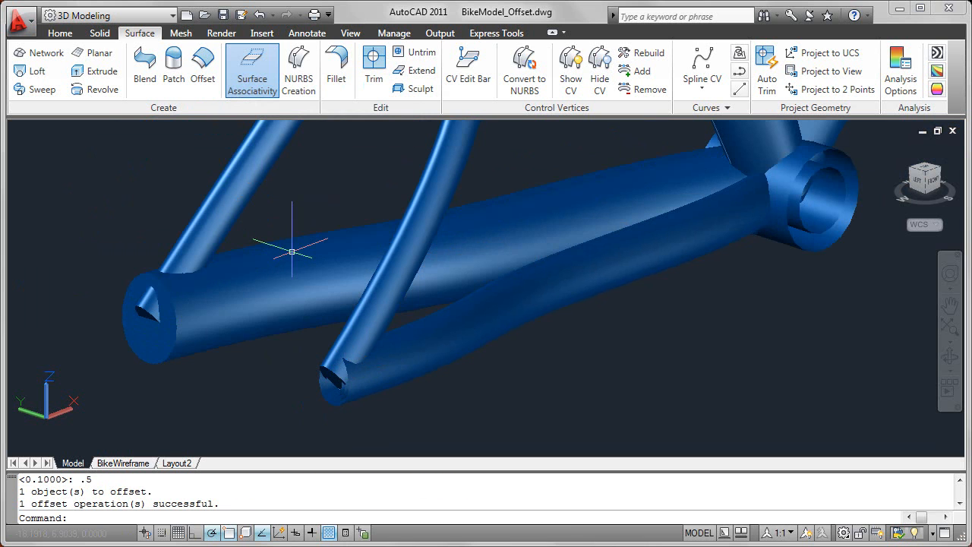